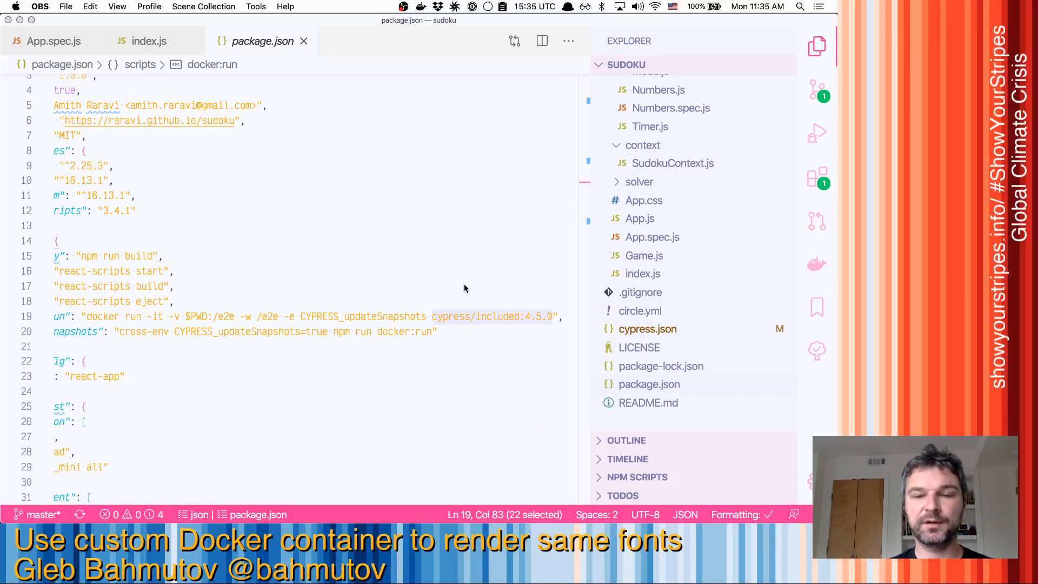
mouse_move(547, 324)
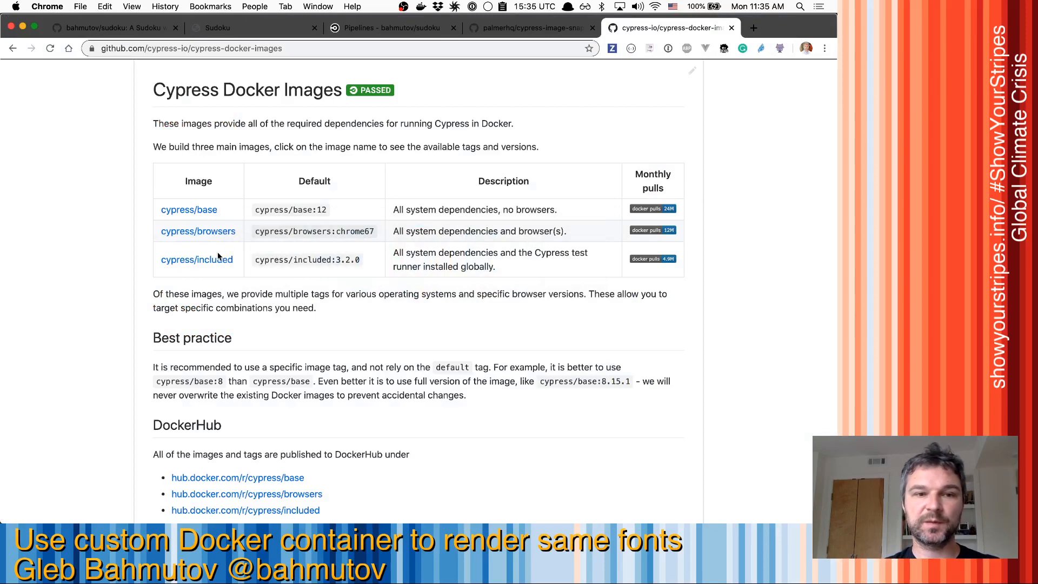
Open the cypress/included 4.5.0 Dockerfile on GitHub to find its base image.
click(197, 259)
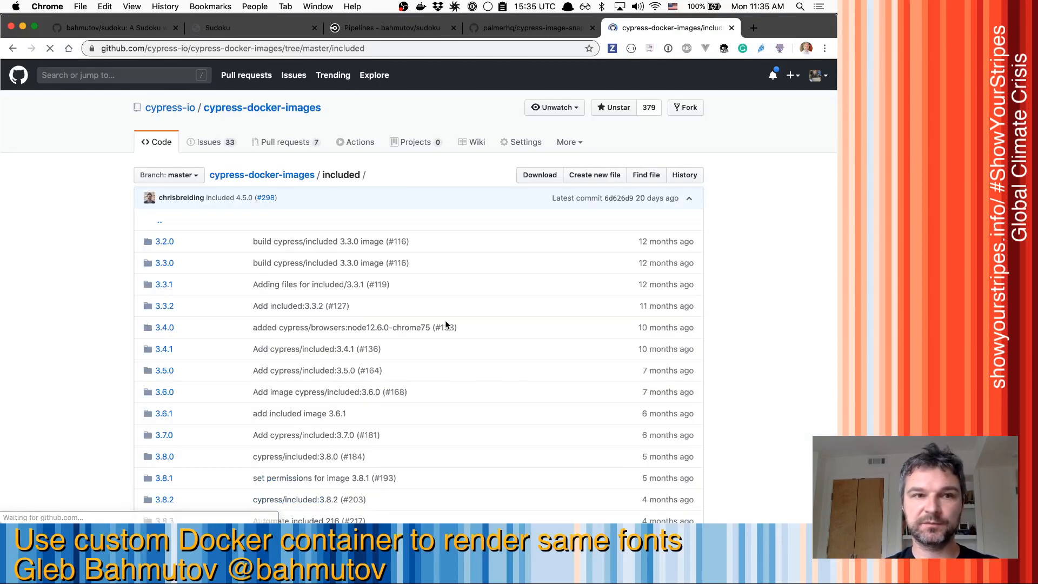
scroll(down, 3)
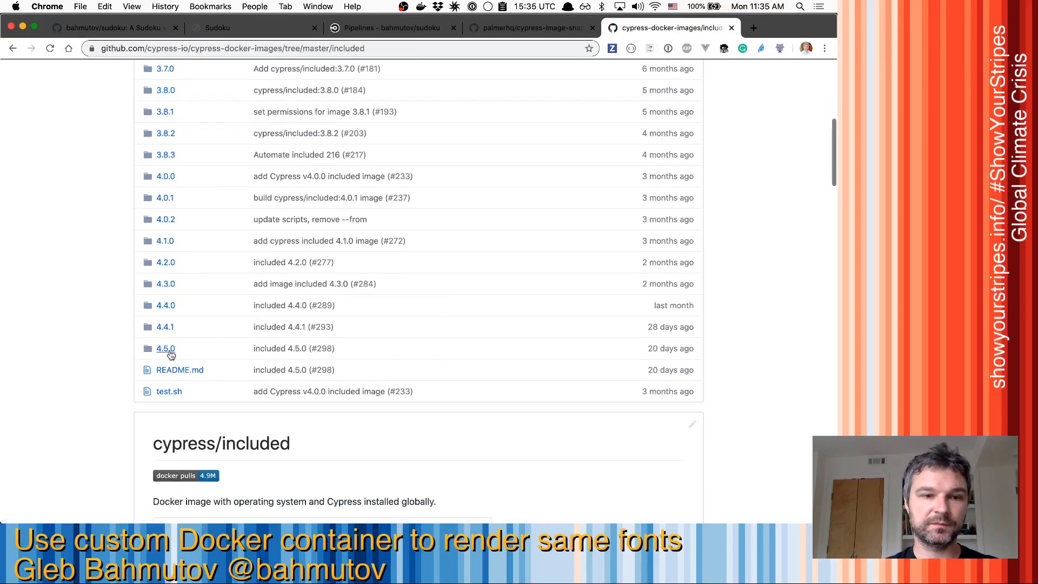
click(165, 348)
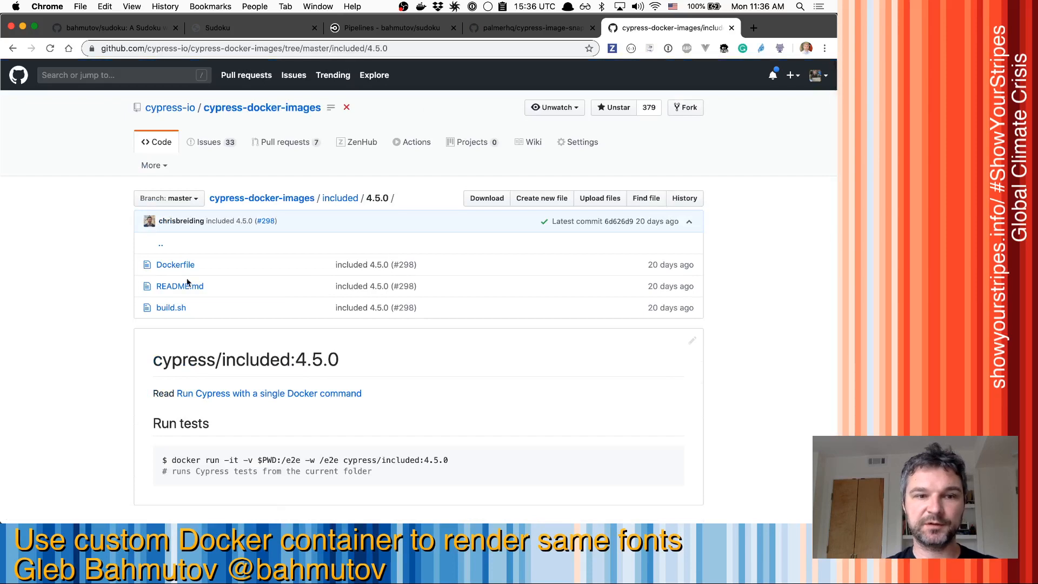
click(175, 264)
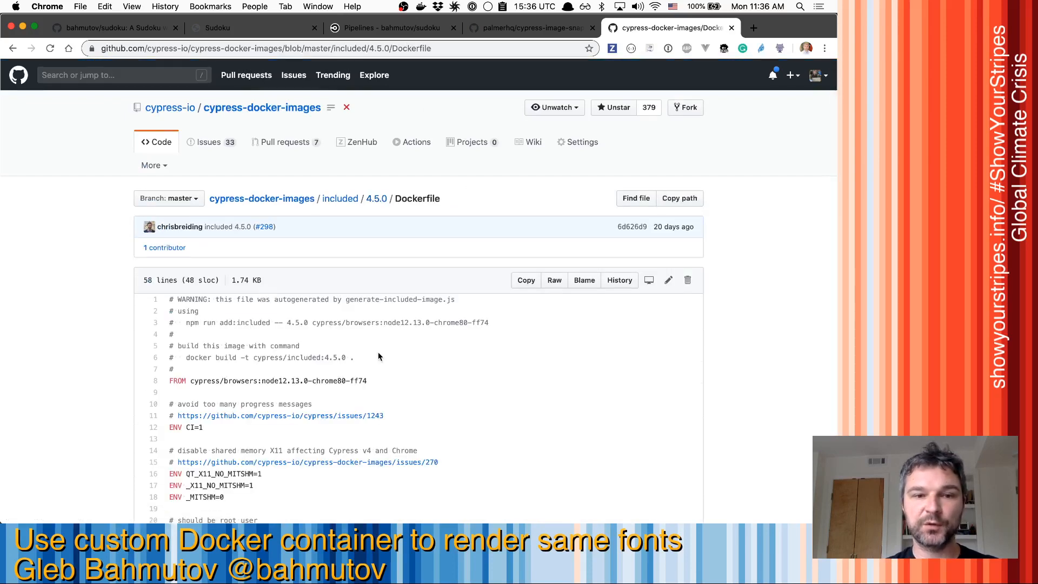
scroll(down, 3)
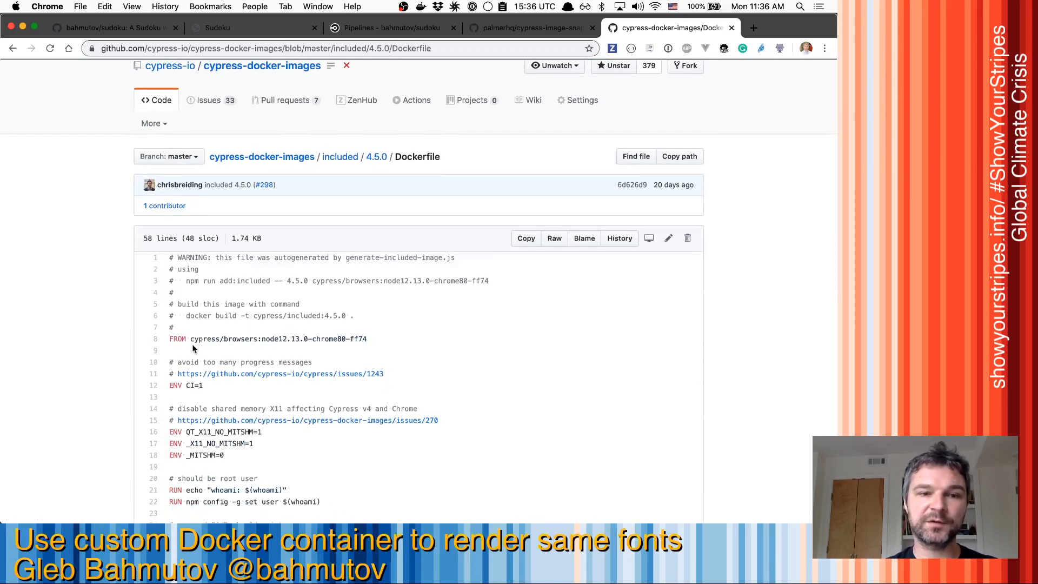
Select the base image name cypress/browsers:node12.13.0-chrome80-ff74 on the FROM line.
double_click(278, 338)
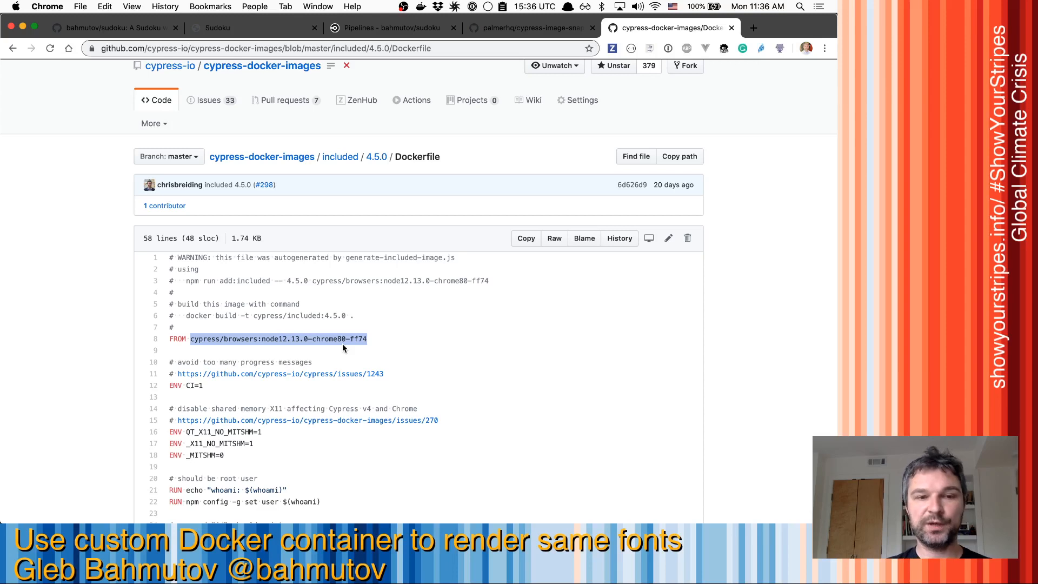
mouse_move(377, 345)
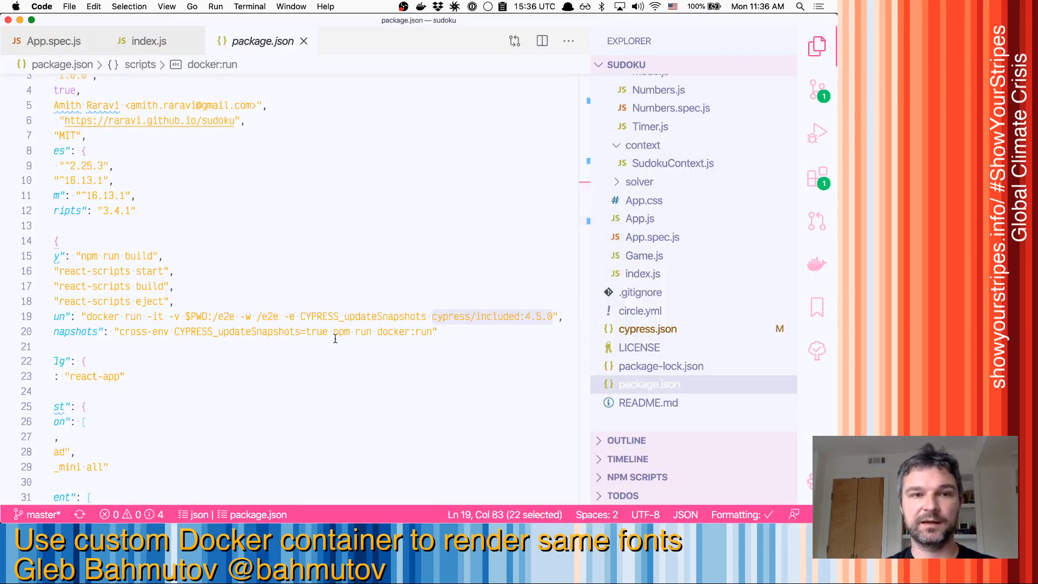
Review circle.yml's 'full' executor image line, then switch to the CircleCI pipelines page.
click(640, 310)
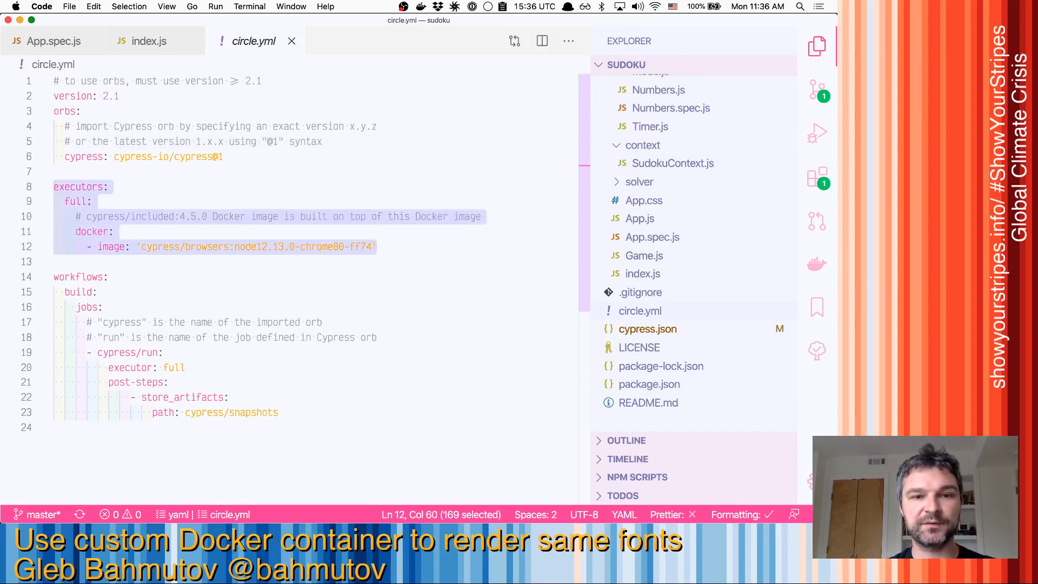
click(380, 246)
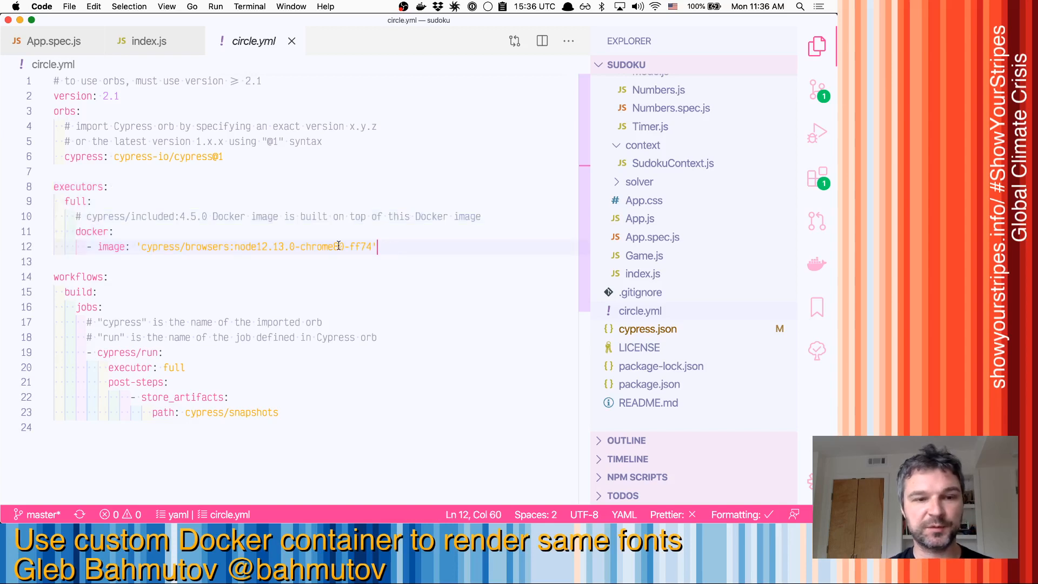
click(187, 368)
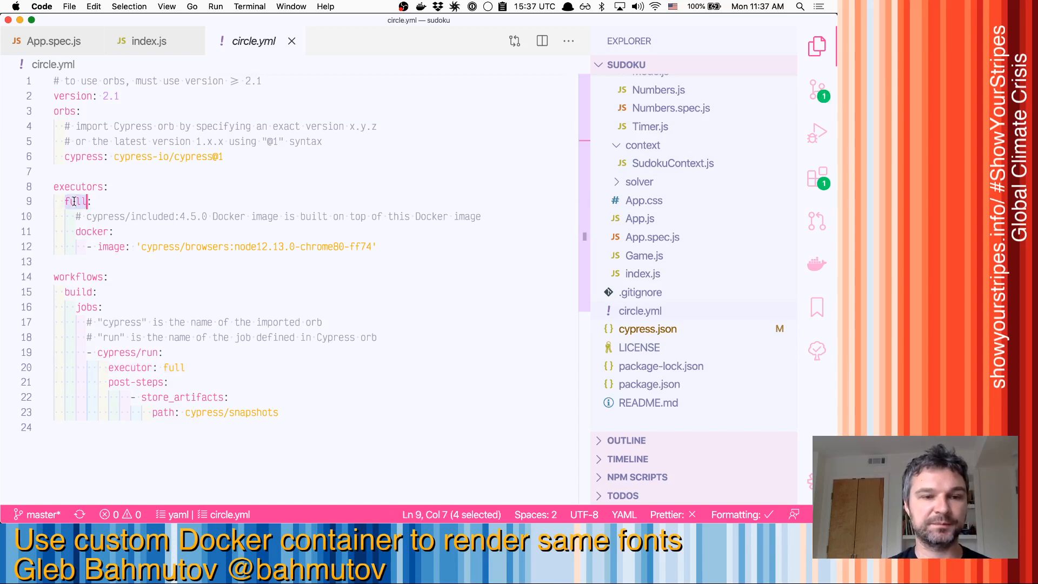
click(202, 246)
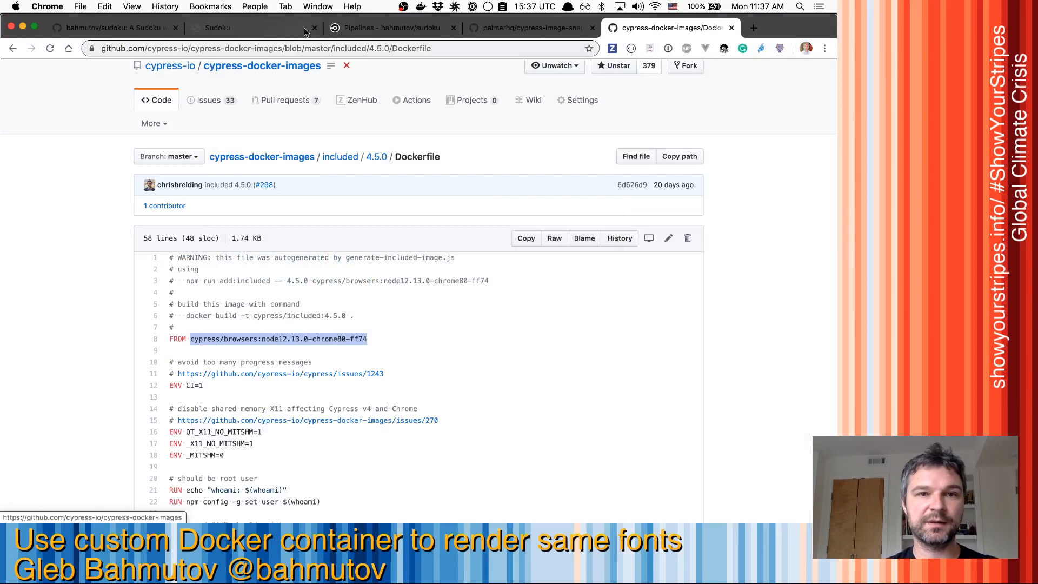
click(389, 27)
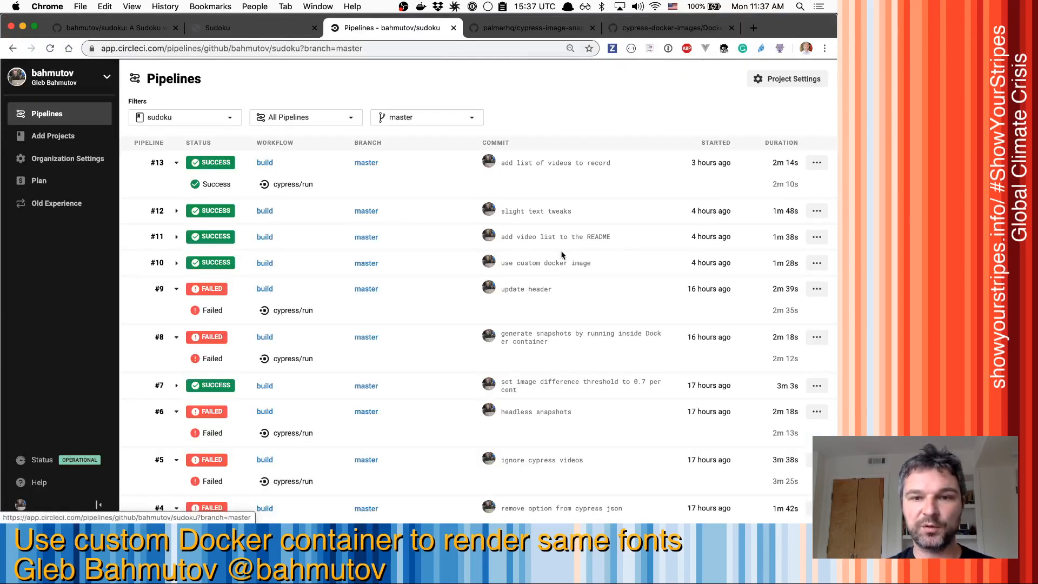
Open pipeline #10's cypress/run job and view its Artifacts tab.
click(265, 263)
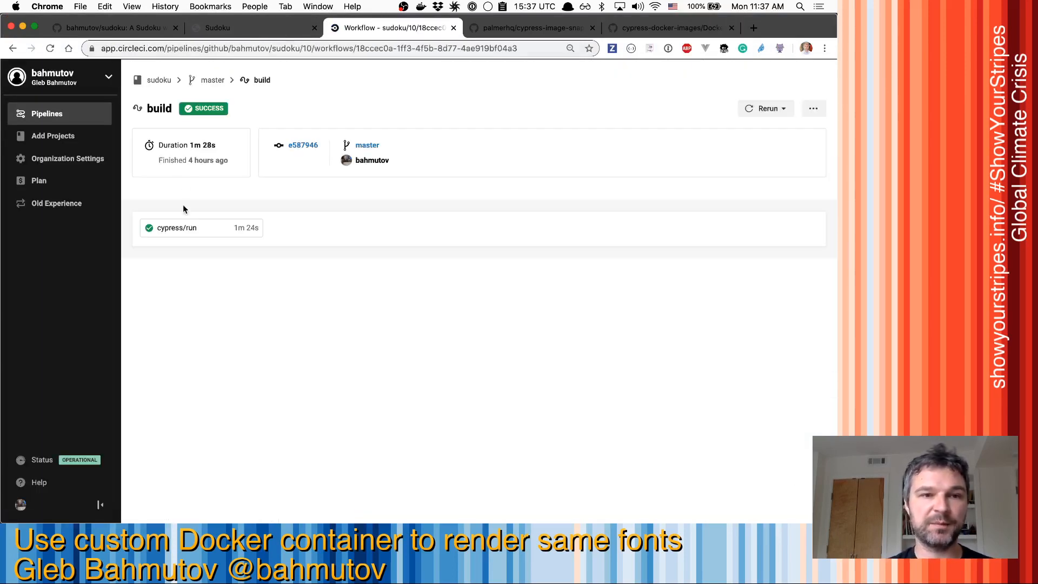
click(177, 227)
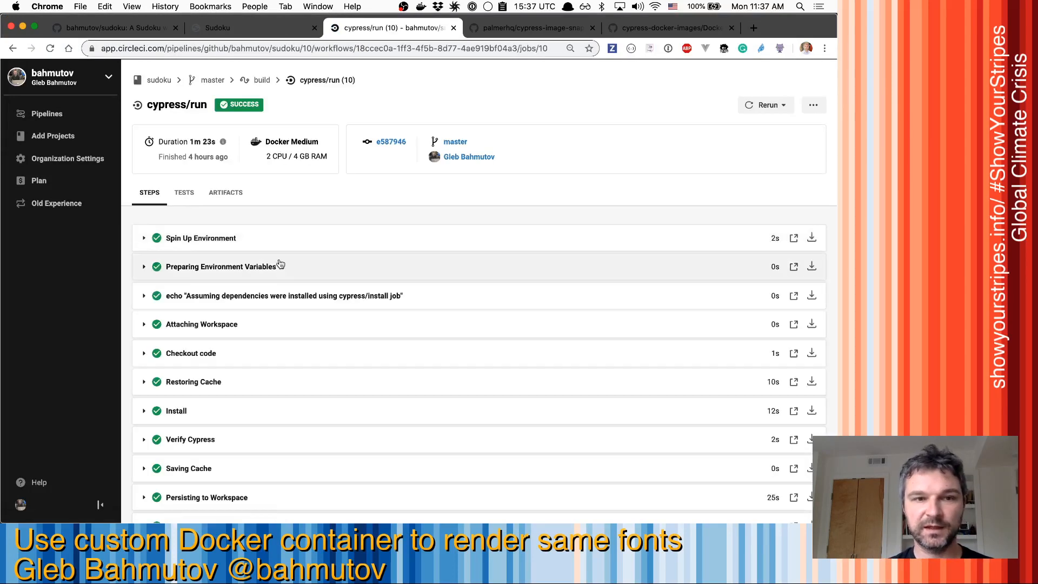
click(225, 192)
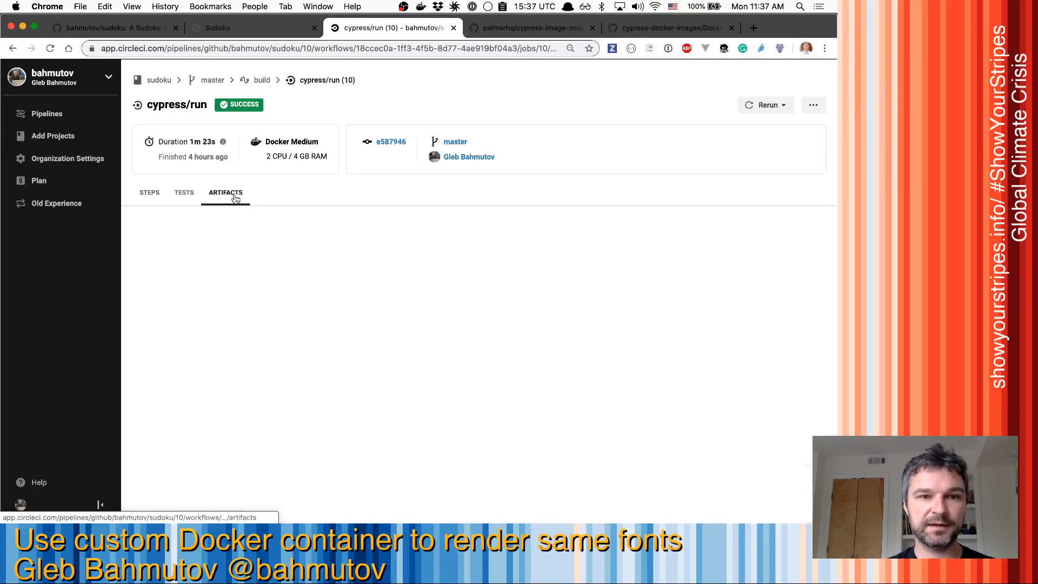
Open the cypress/snapshots/App.spec.js/actions.snap.png artifact.
click(225, 191)
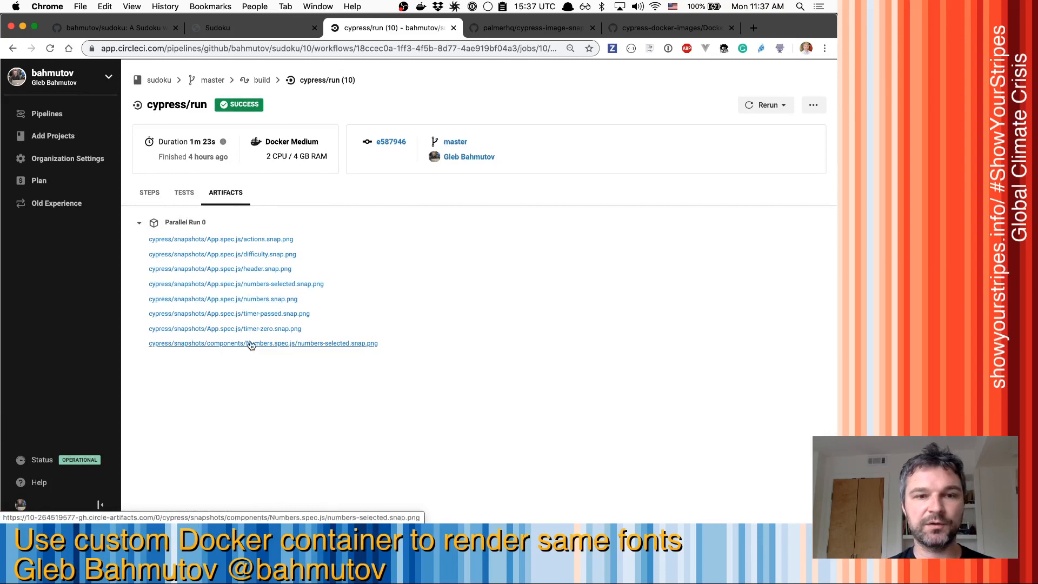
mouse_move(268, 265)
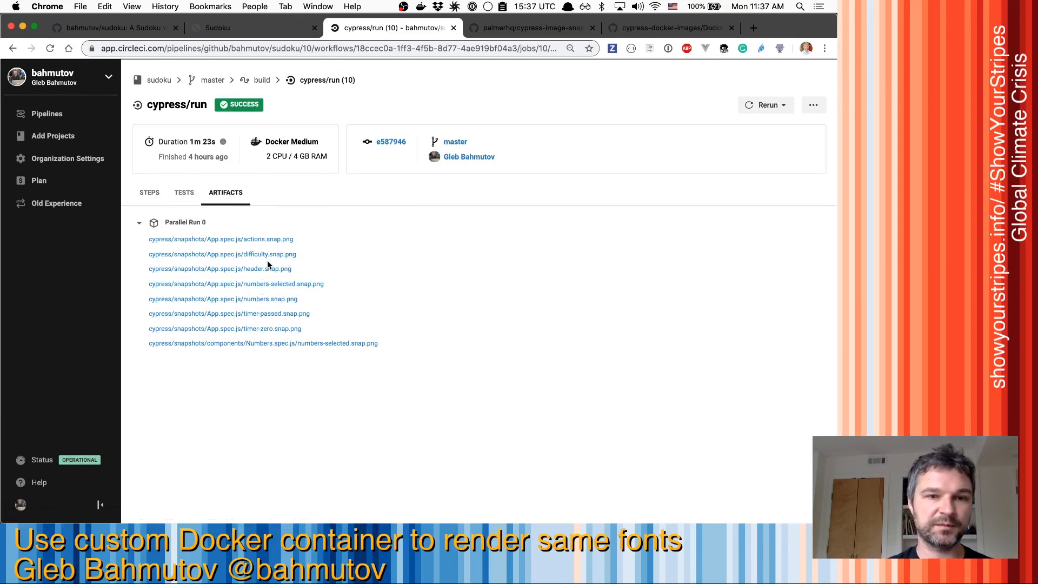
click(221, 239)
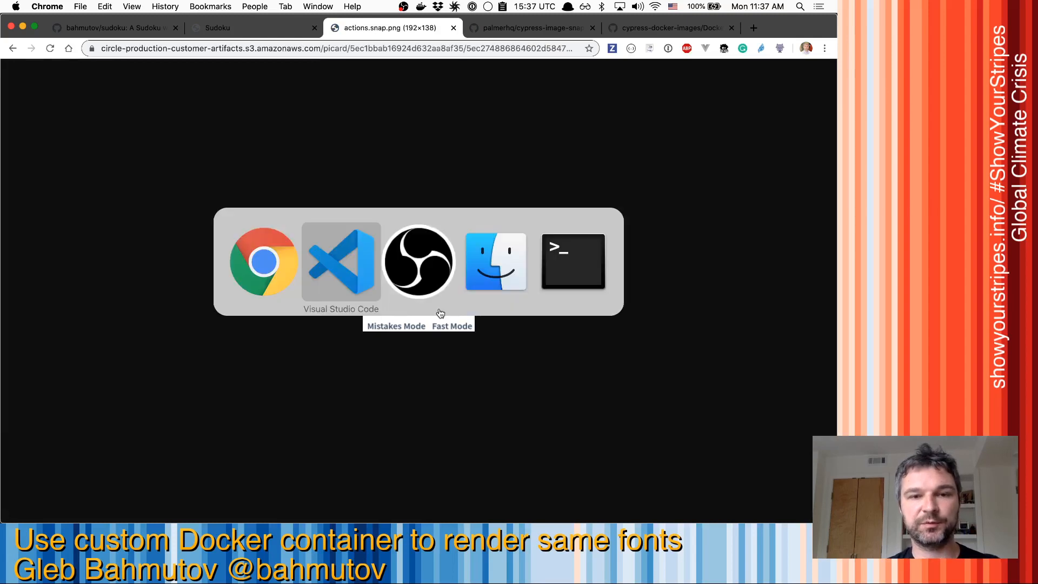
Open the local cypress/snapshots/App.spec.js/actions.snap.png in VS Code for comparison.
click(341, 260)
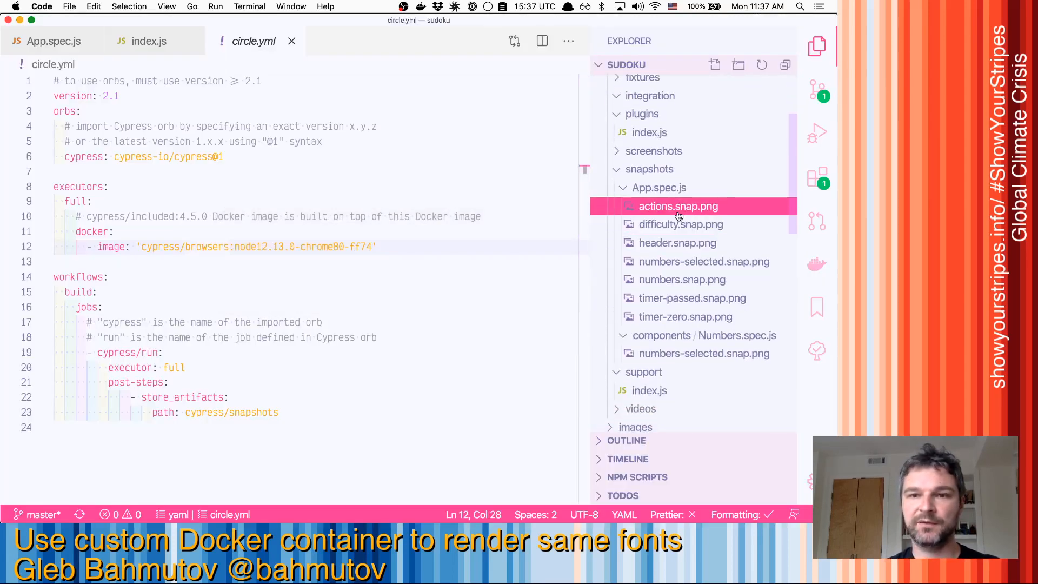
click(677, 206)
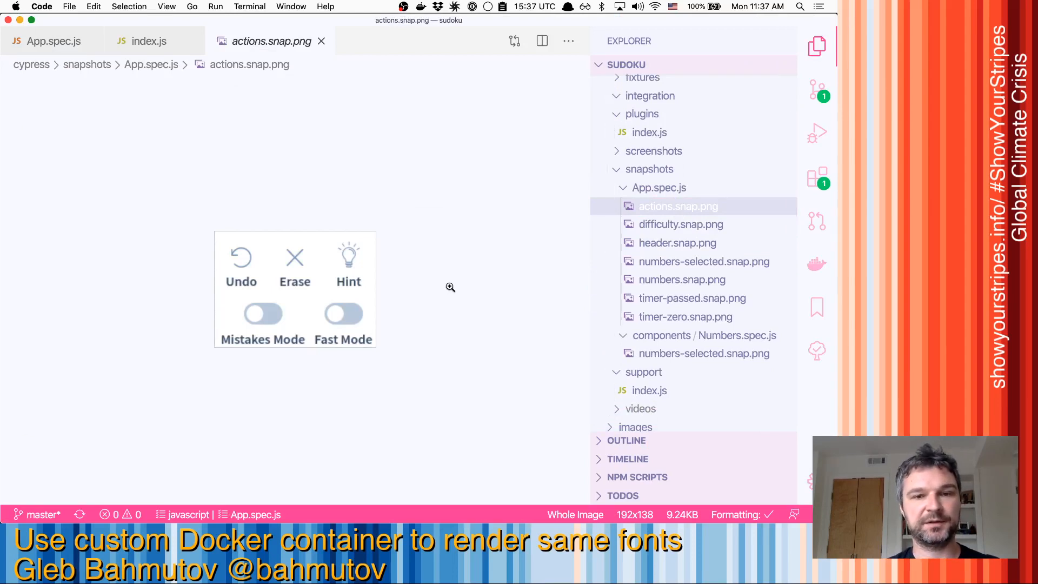